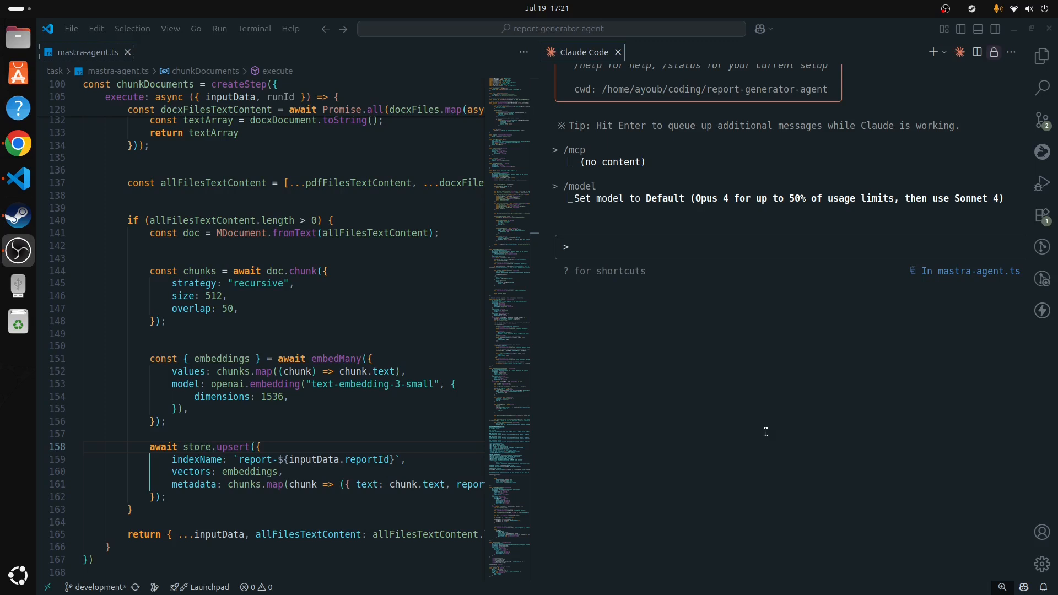
Step: Open the Activities overview showing the Chrome and VS Code windows
key(super)
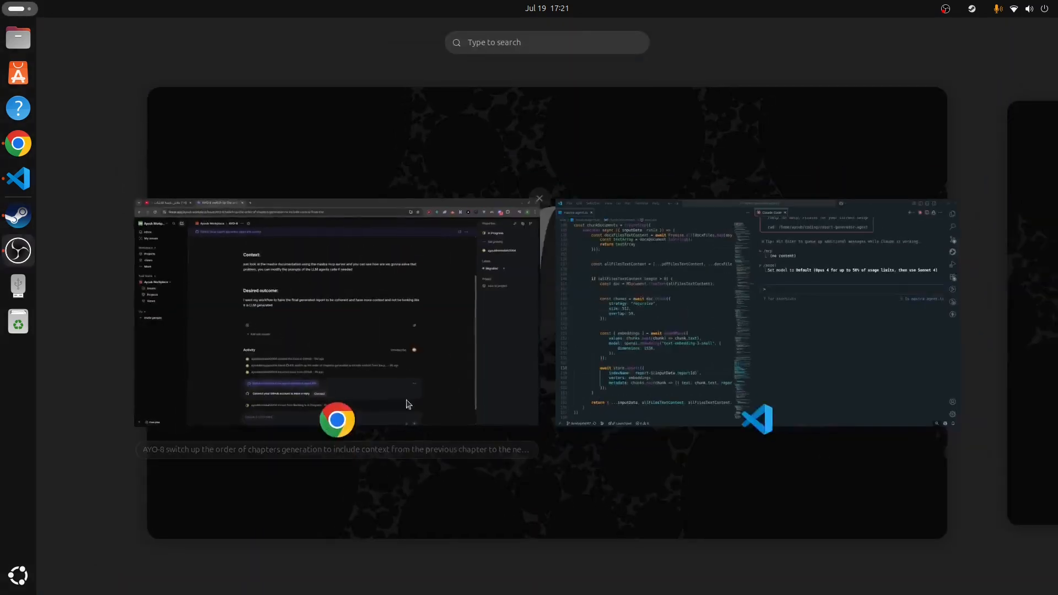
Step: Read the In Progress AYO-8 Linear issue in Chrome, then return to the overview
click(337, 419)
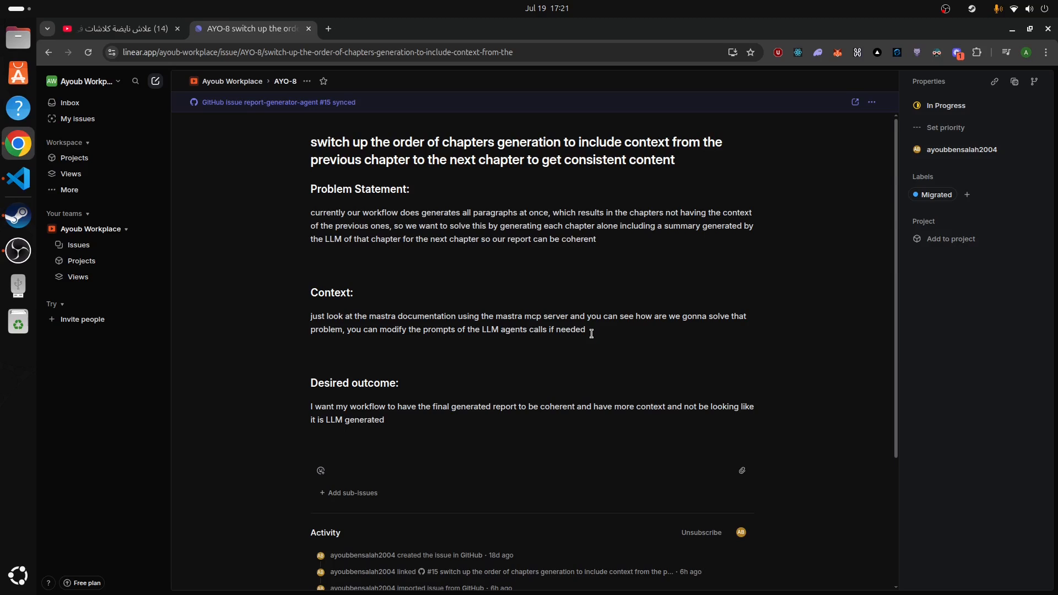
mouse_move(615, 369)
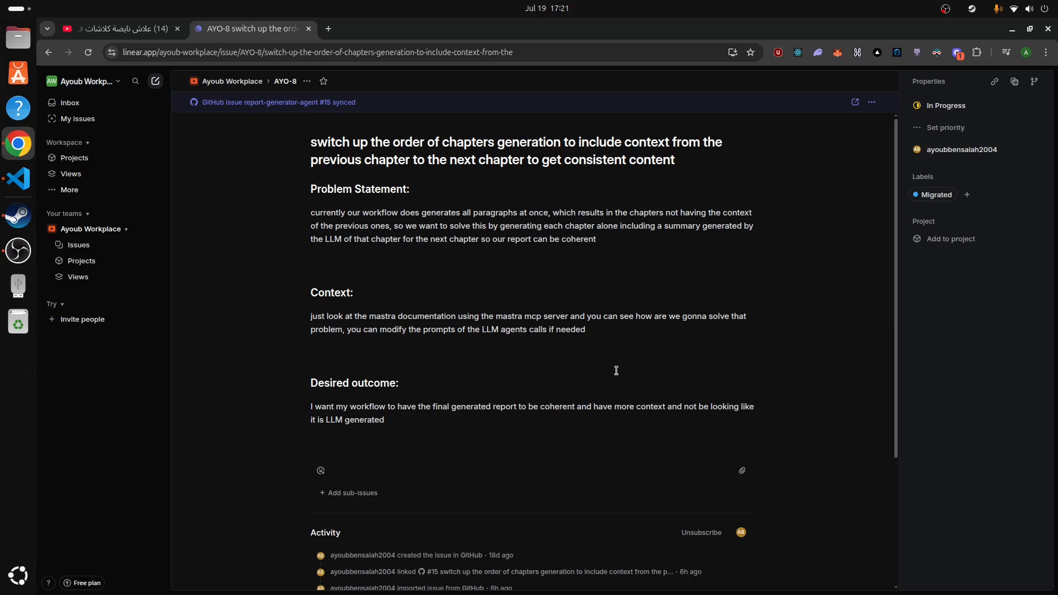
mouse_move(597, 317)
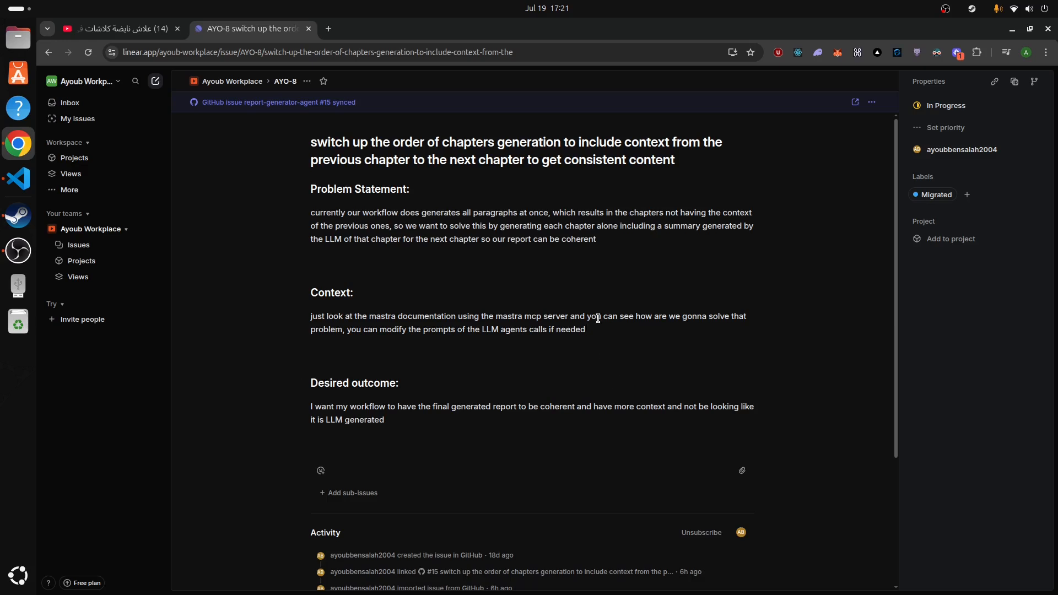
double_click(527, 141)
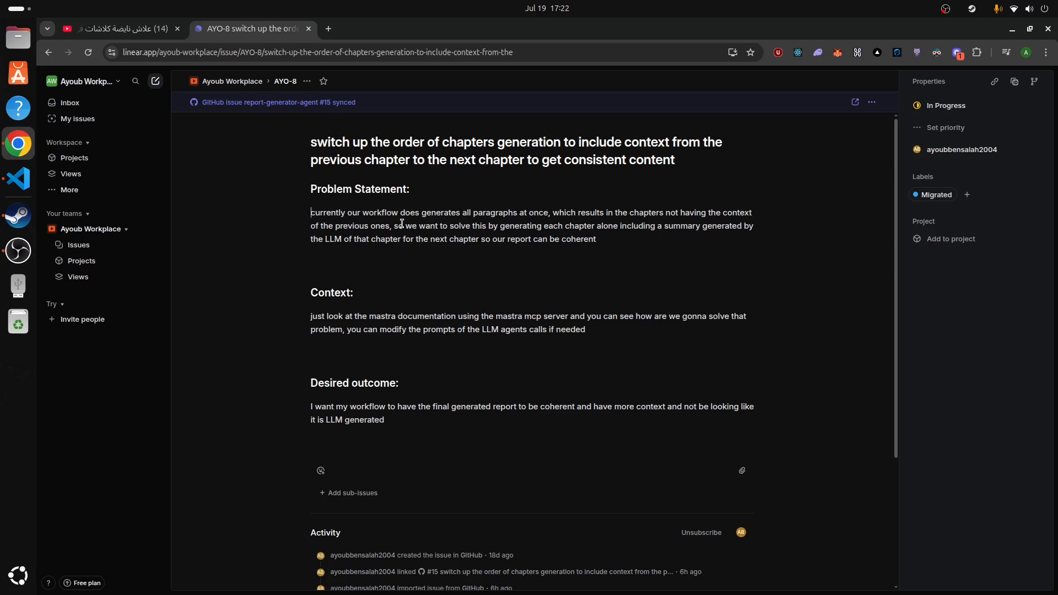
key(Super)
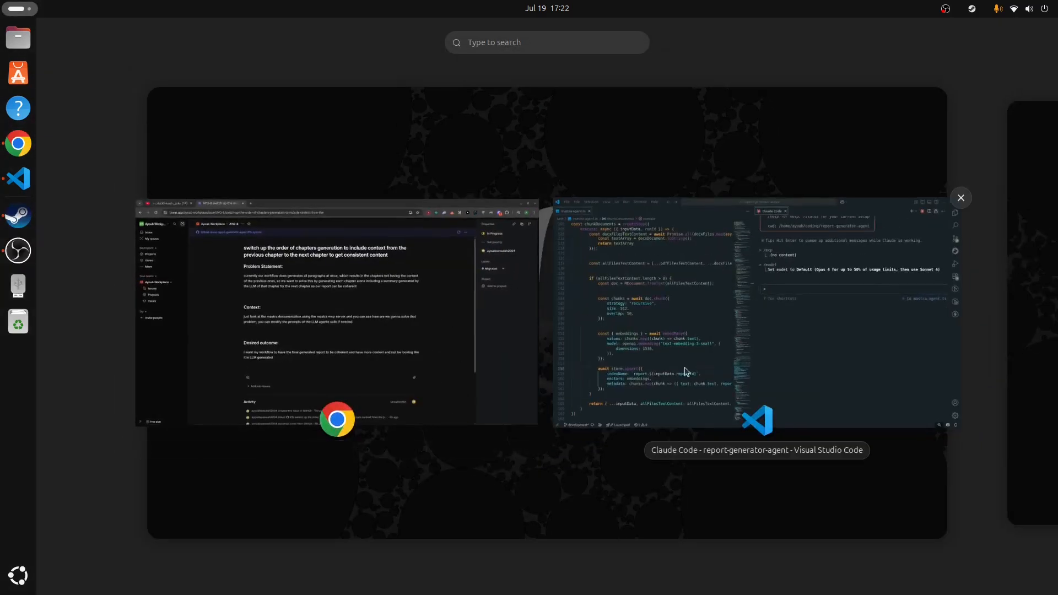
Step: Run /mcp in Claude Code to list the context7, linear, mastra and tavily-mcp servers
click(337, 418)
text(/)
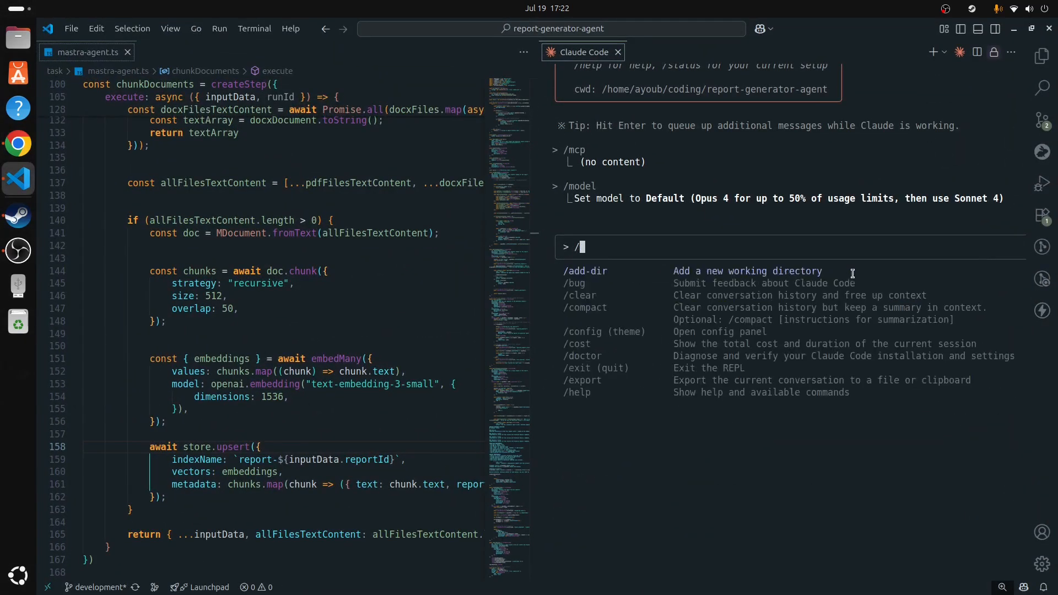
text(mcp)
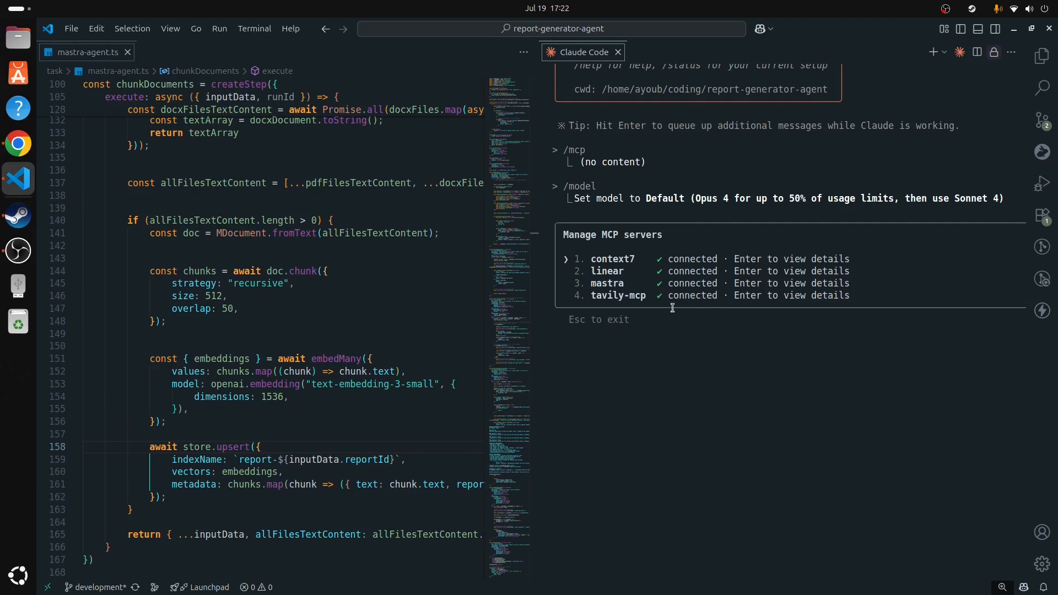
mouse_move(621, 276)
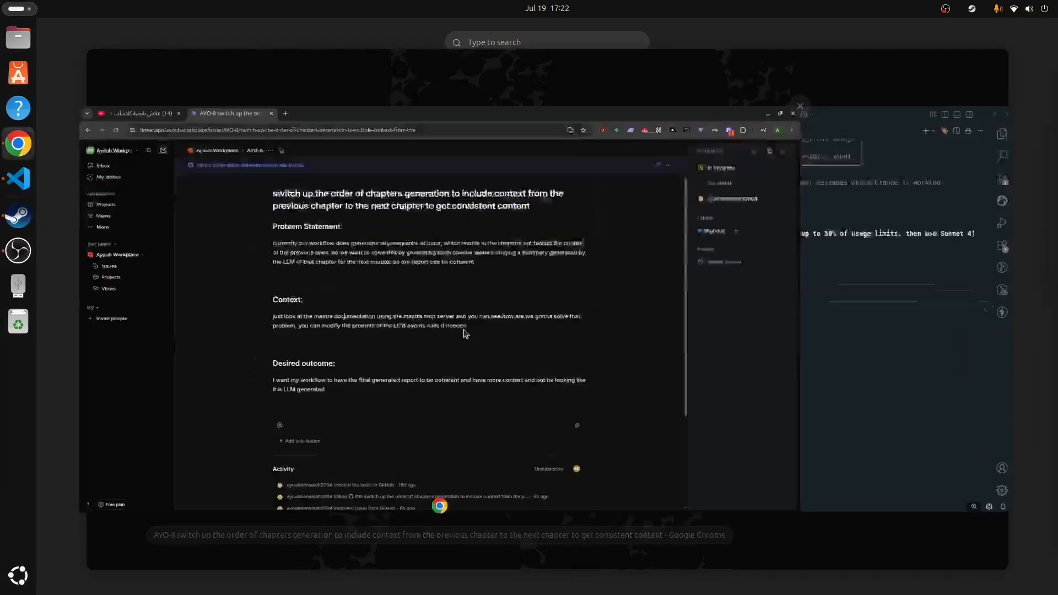
Step: Switch to Chrome to revisit the AYO-8 Linear issue
click(777, 114)
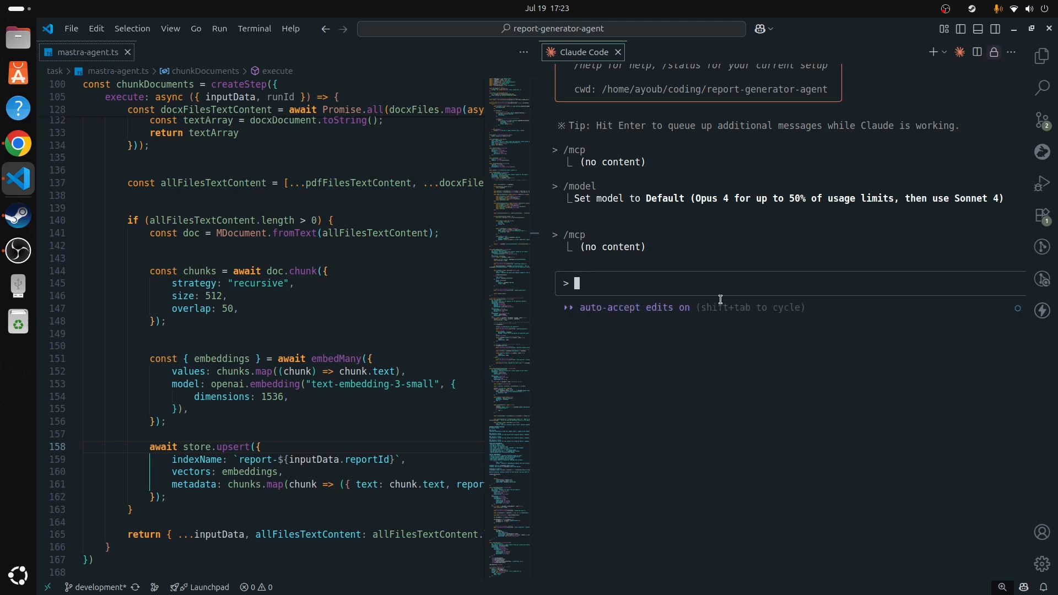
Step: Cycle Claude Code's modes with Shift+Tab until plan mode is on
key(shift+tab)
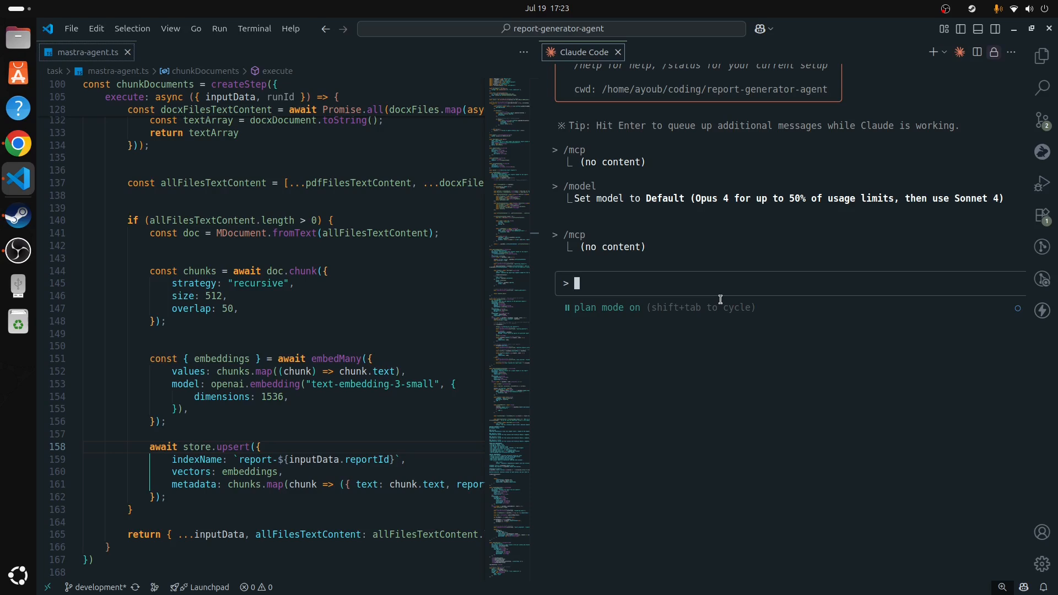
key(shift+tab)
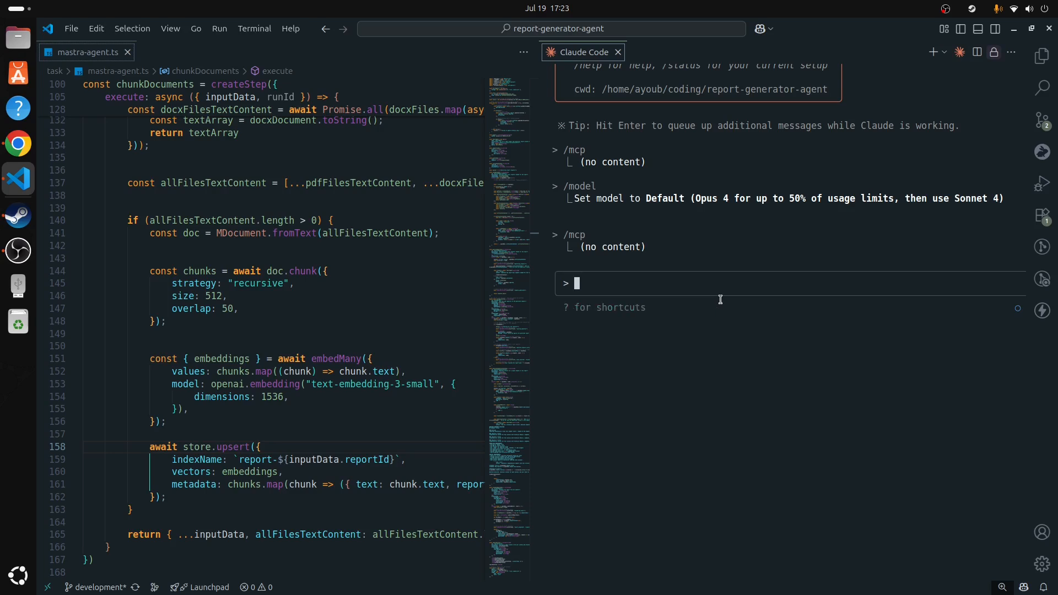
key(shift+tab)
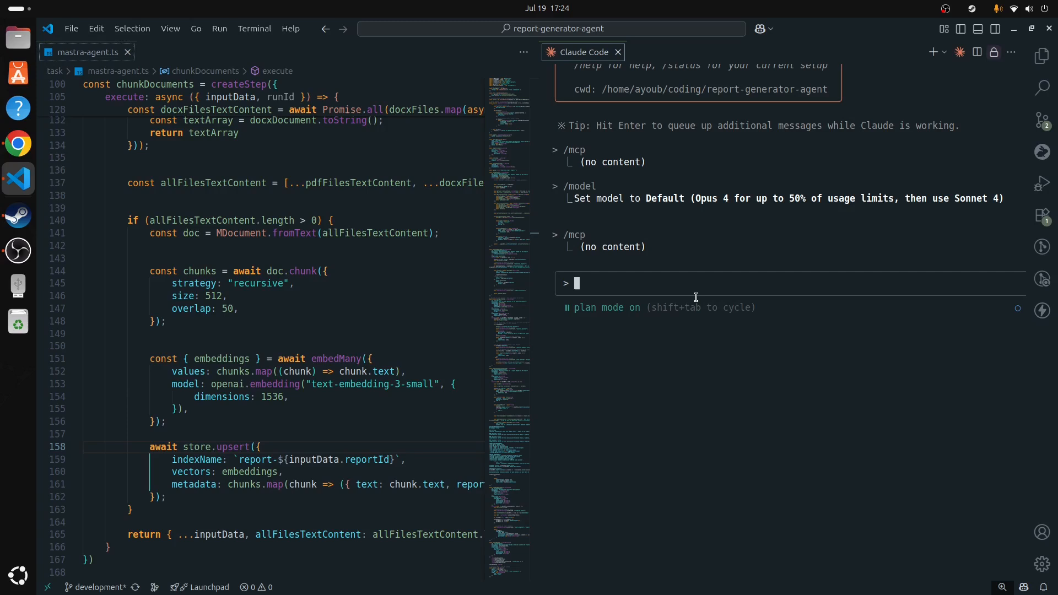
Step: Ask Claude Code to fetch task AYO-8 from Linear and create a plan
text(fetch the task AYO-8 from linear and create a plan for your)
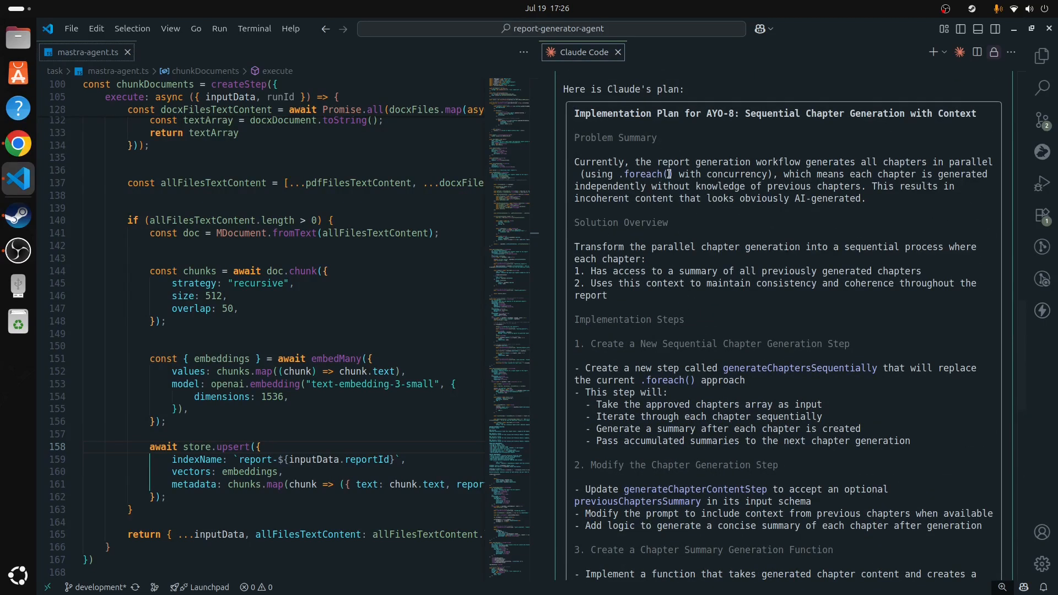
Step: Scroll through Claude's AYO-8 plan for sequential chapter generation
scroll(down, 3)
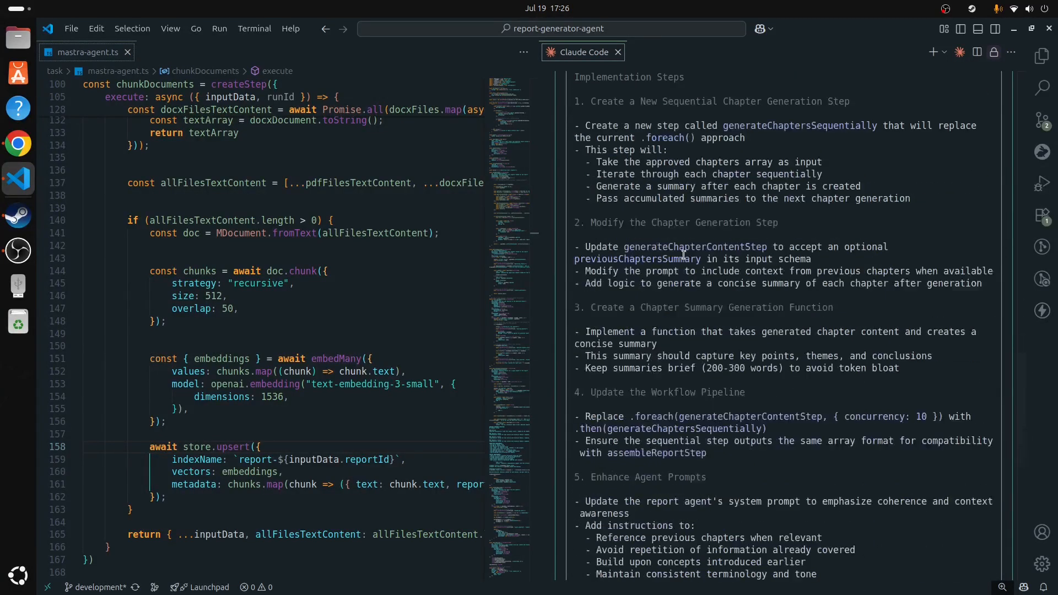
scroll(down, 3)
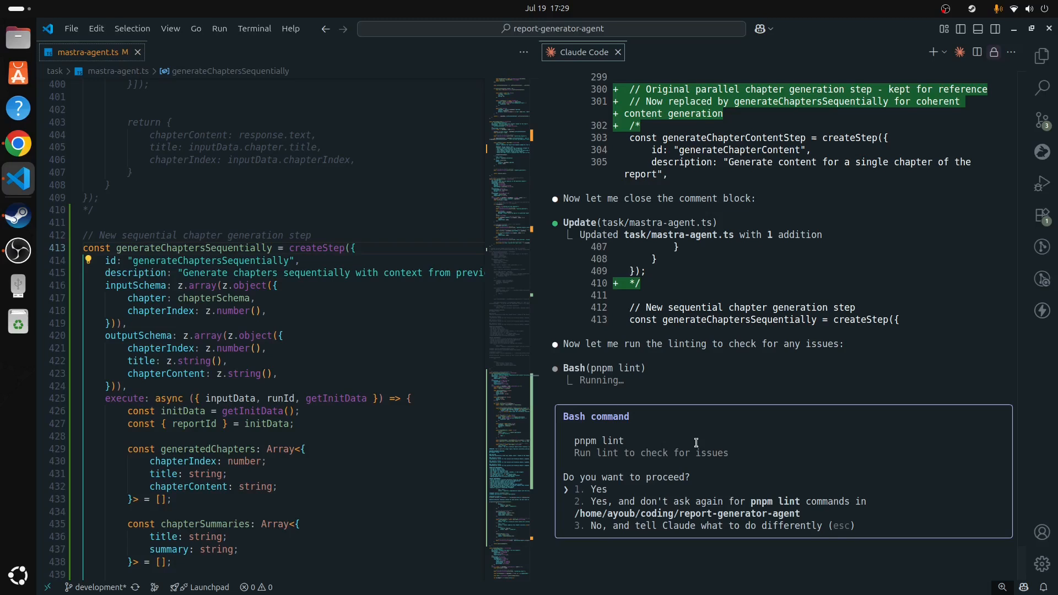
mouse_move(652, 478)
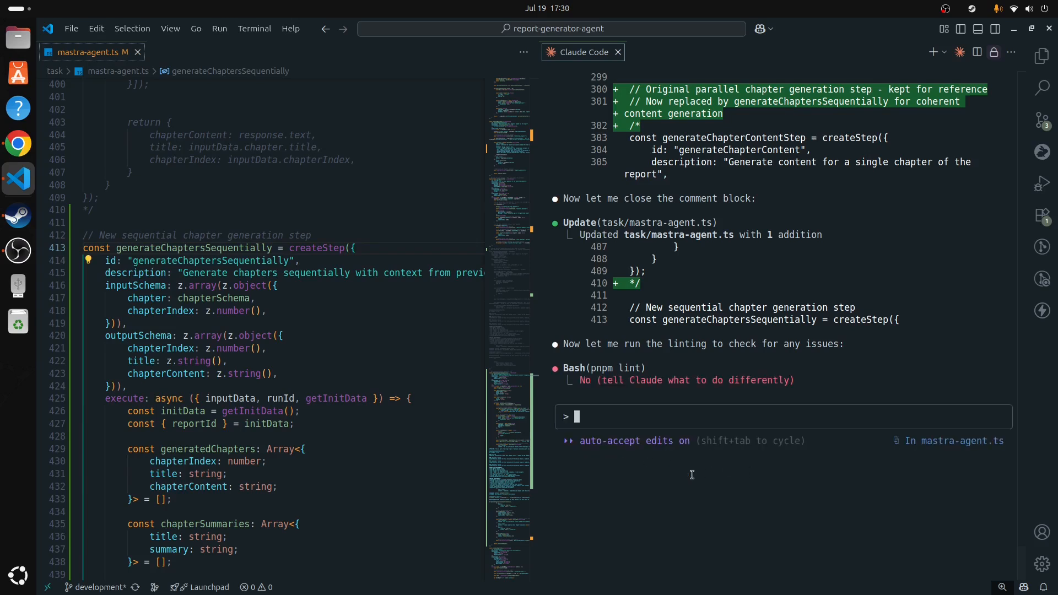
Step: Switch Claude Code back to plan mode and enter the /hooks command
key(shift+tab)
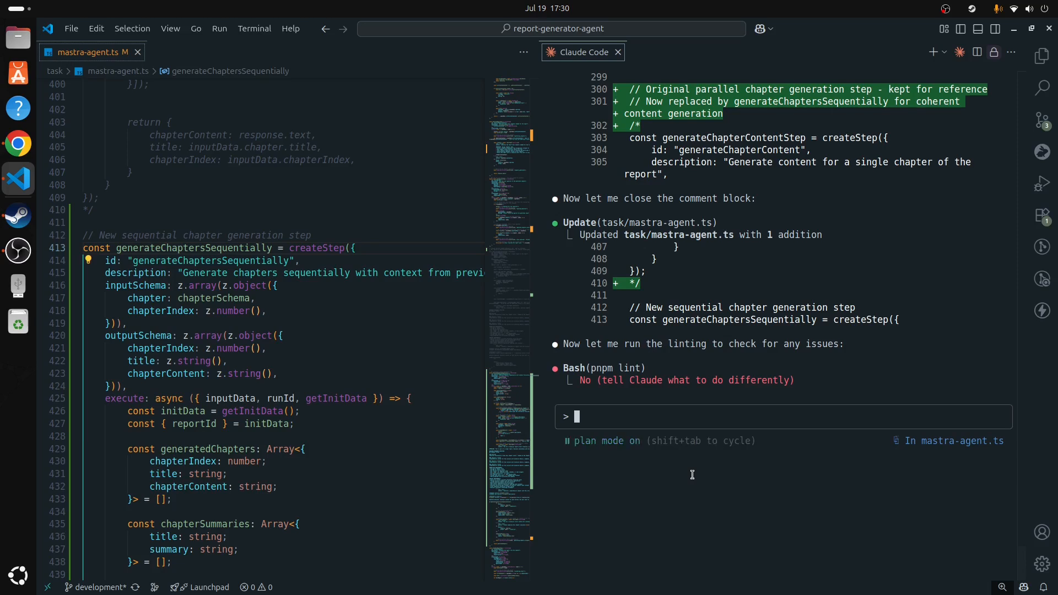
text(/)
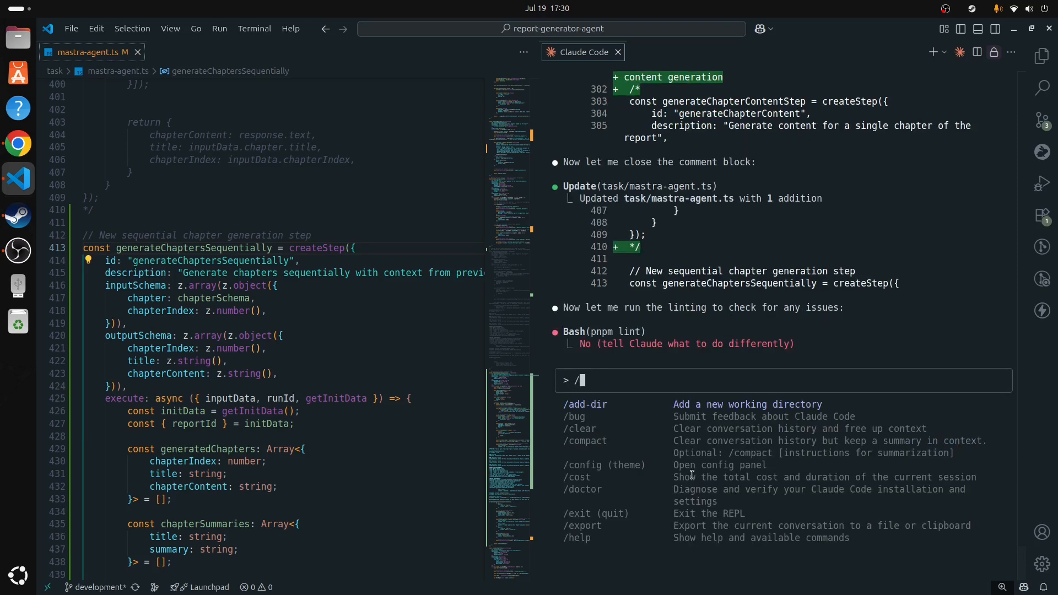
text(hoo)
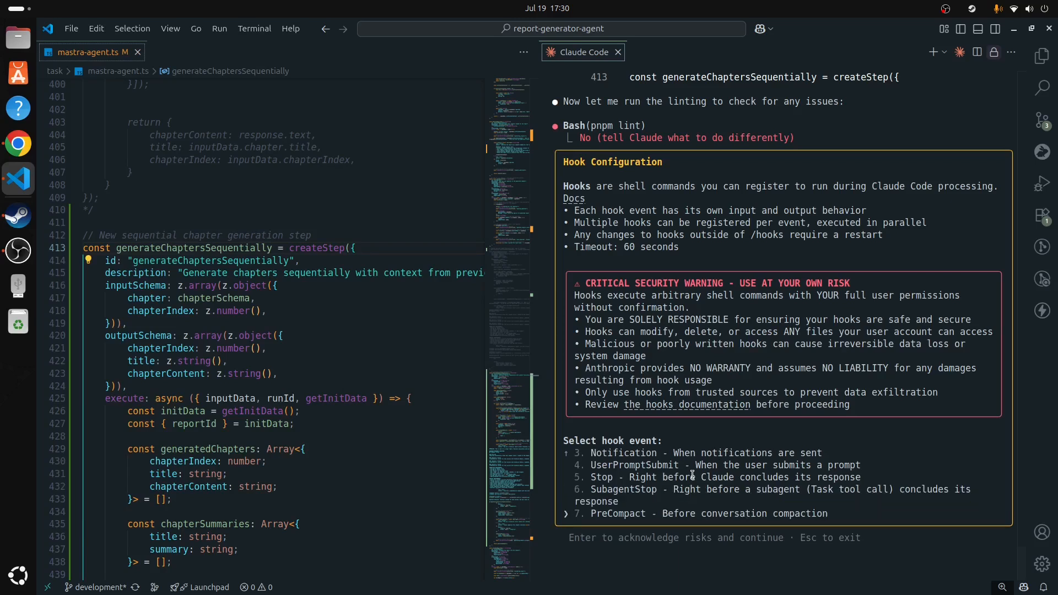
Step: Move to the PostToolUse event in Claude Code's hook event list
key(Super)
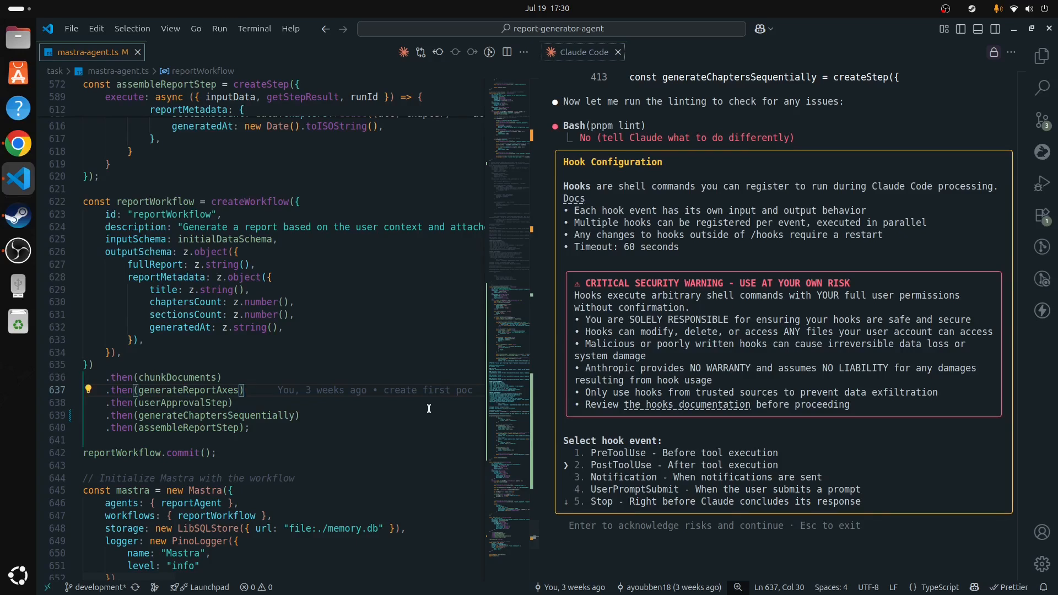
mouse_move(384, 399)
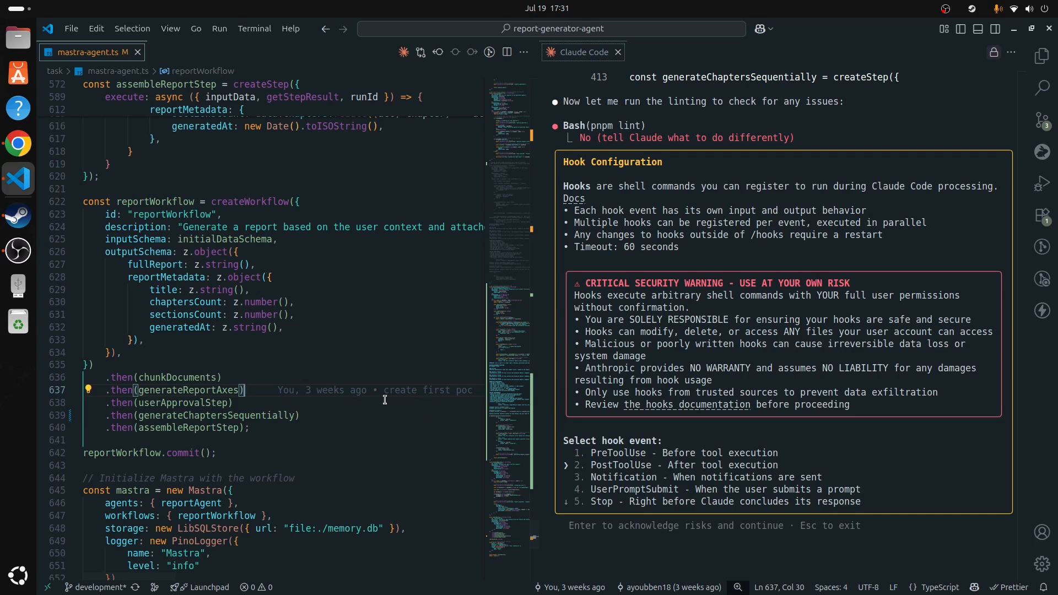